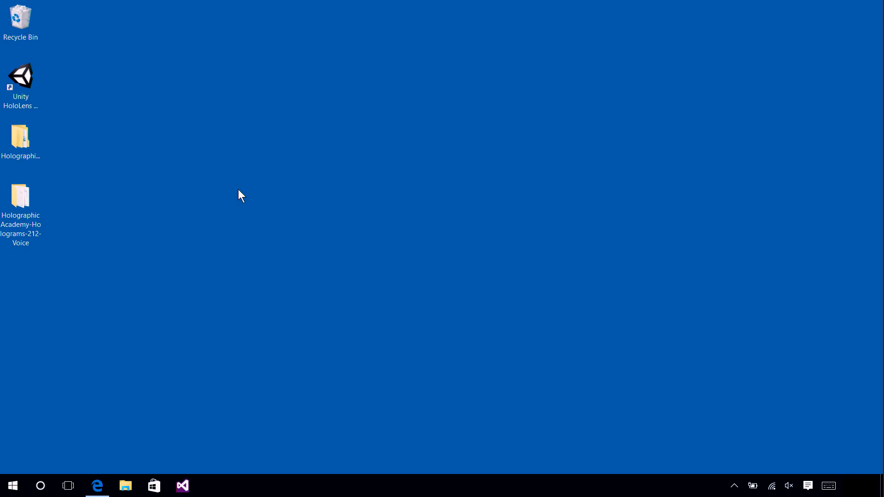
Launch the Unity HoloLens 5.4.0f1-HTP editor from its desktop shortcut
click(21, 79)
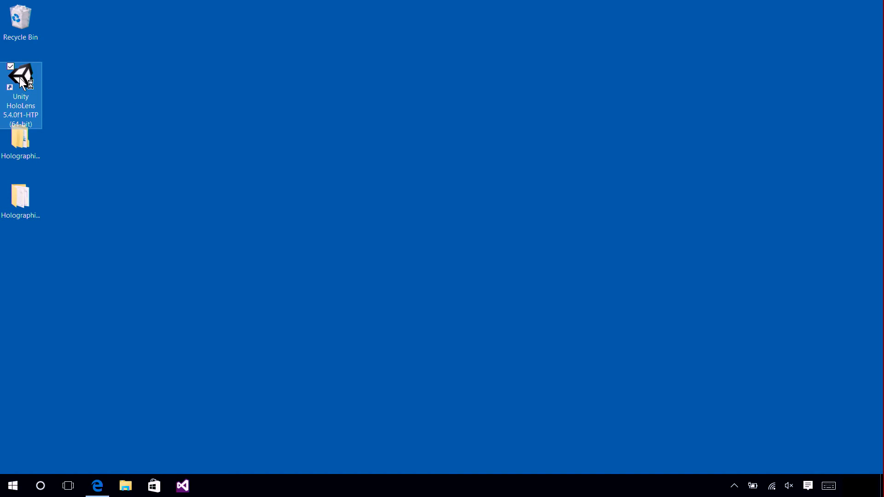
double_click(22, 77)
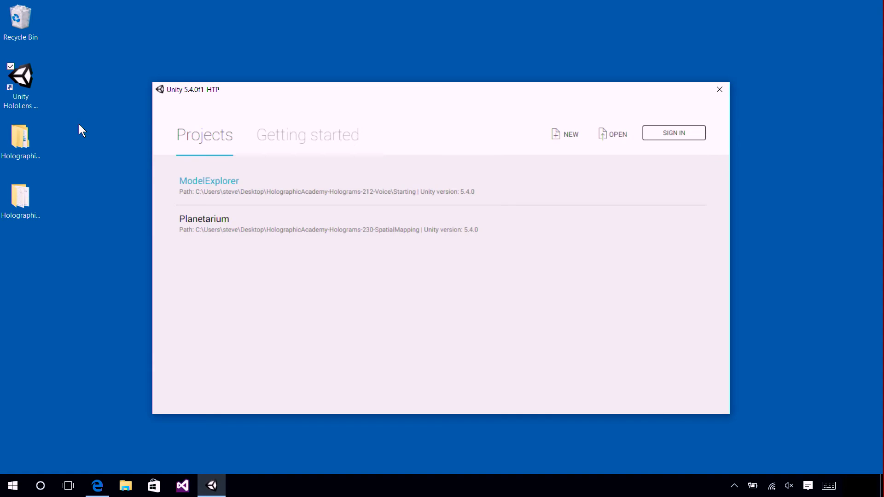
Open the ModelExplorer project from HolographicAcademy-Holograms-212-Voice/Starting
click(614, 134)
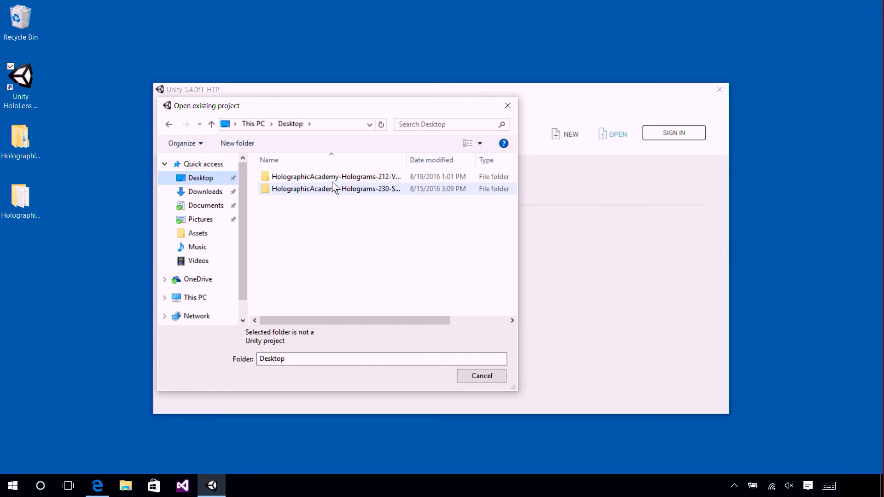
double_click(335, 177)
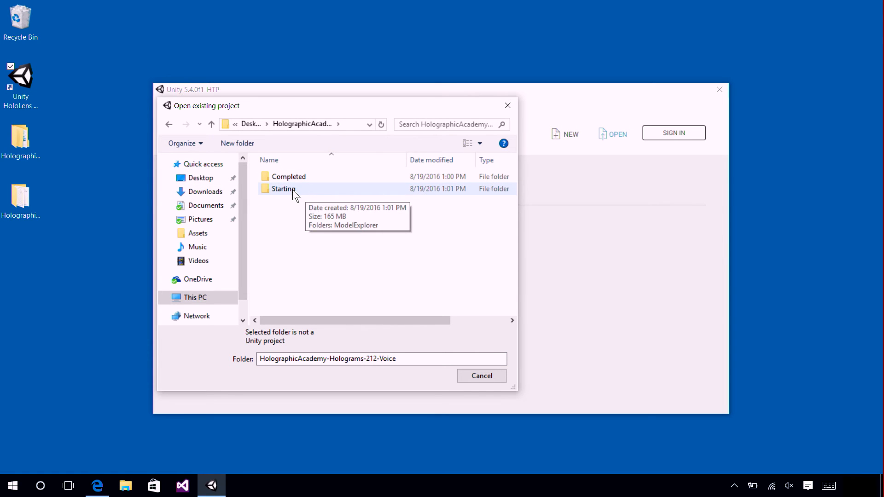
double_click(284, 189)
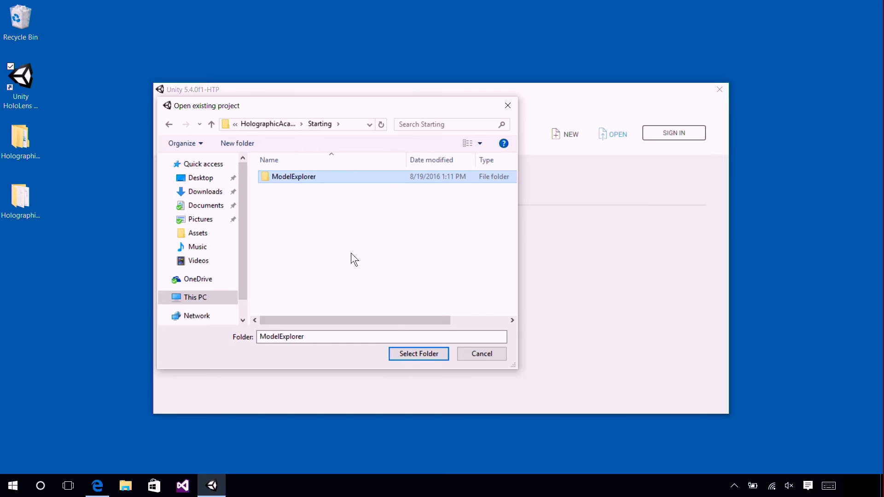
click(418, 354)
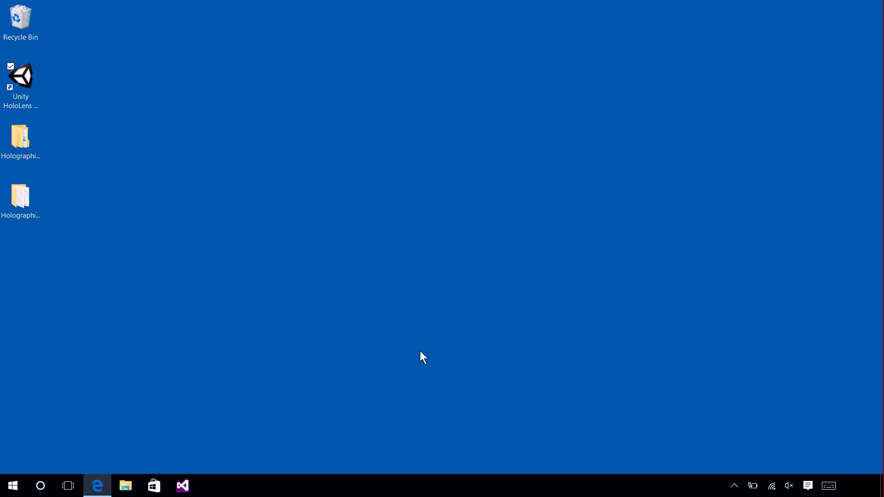
double_click(20, 77)
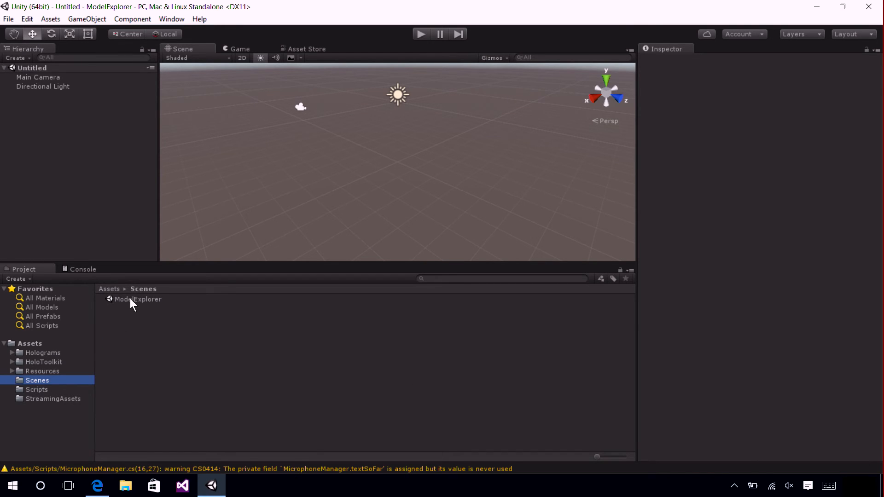
Load the ModelExplorer scene and select holoComm_screen_mesh via a 'holoc' Hierarchy search
double_click(138, 299)
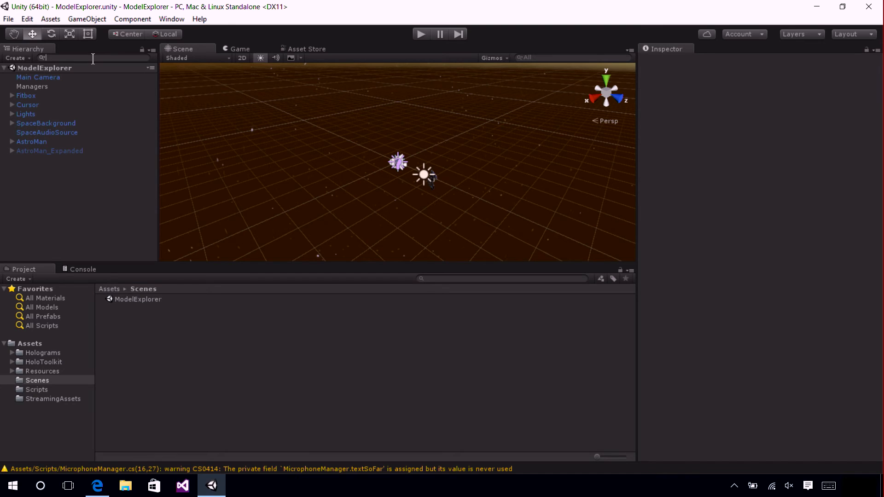
text(holocomm_s)
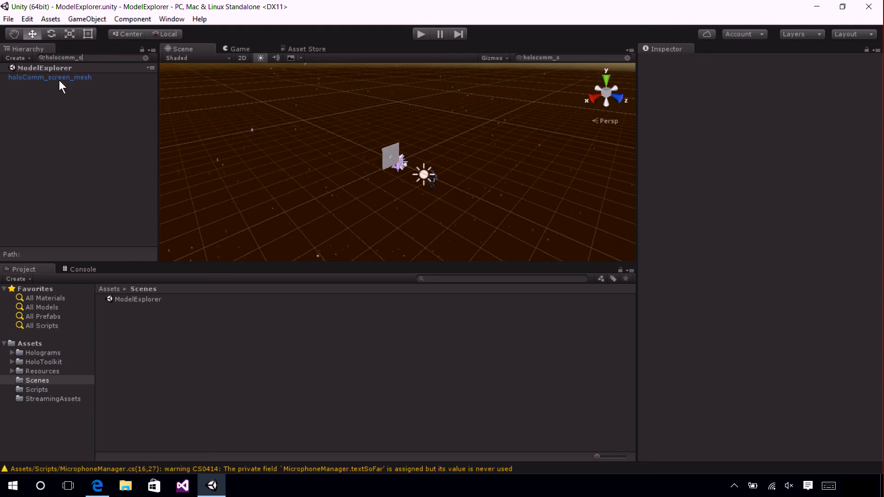
click(50, 78)
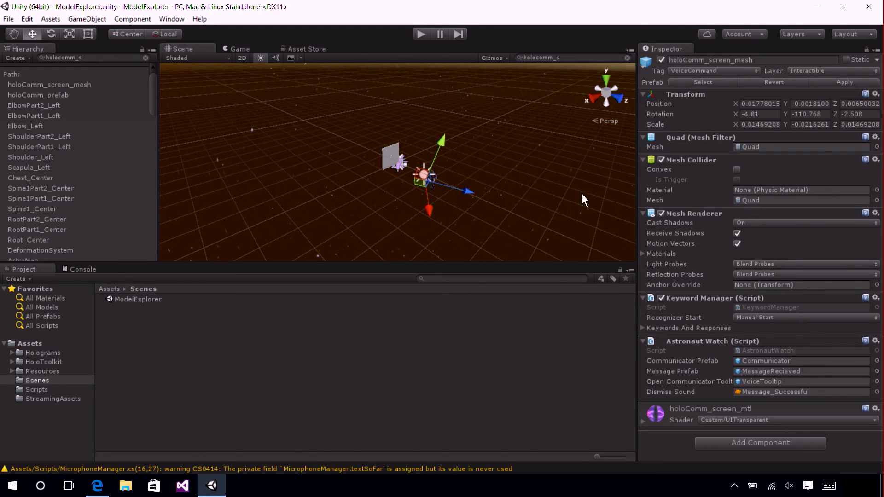
mouse_move(677, 317)
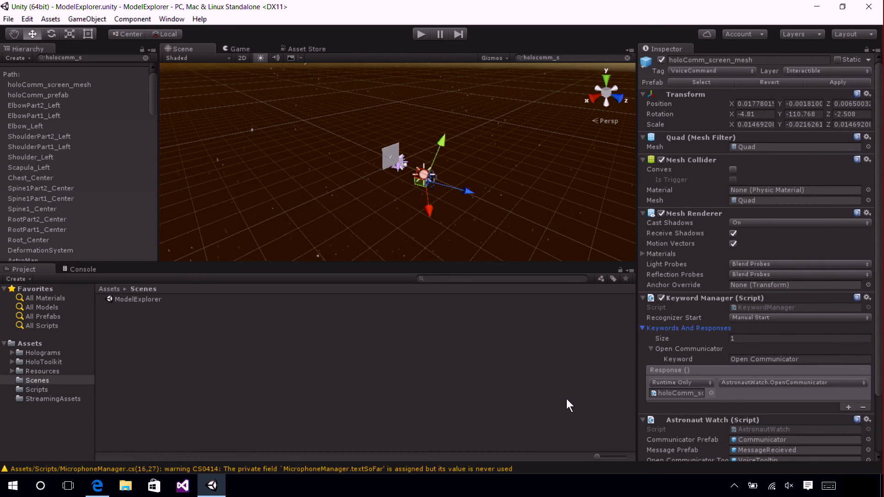
mouse_move(768, 393)
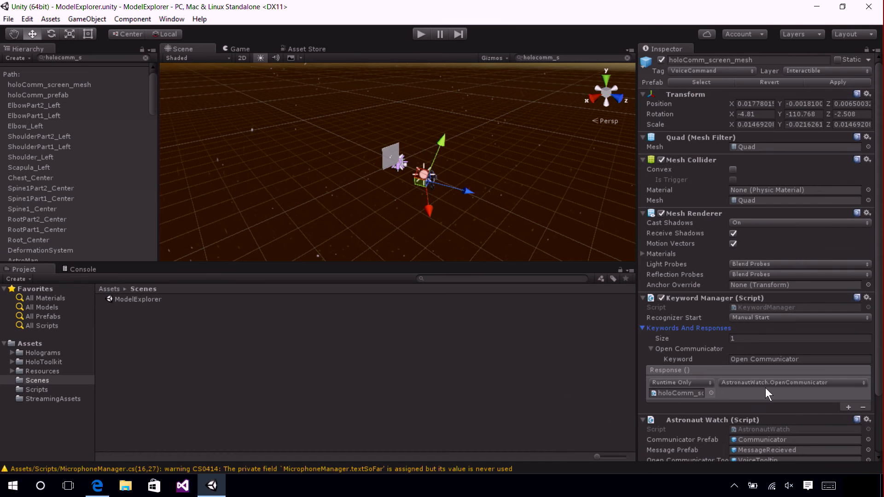
Confirm the Open Communicator keyword's response calls AstronautWatch.OpenCommunicator()
click(789, 382)
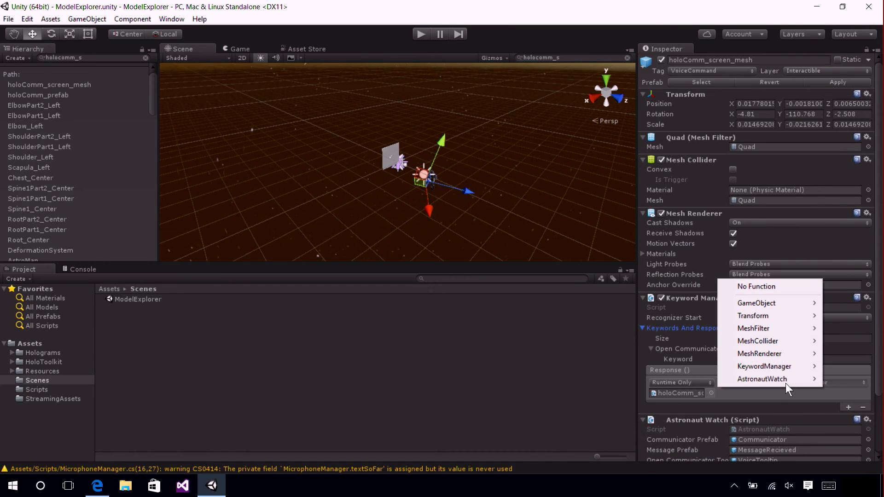
mouse_move(763, 379)
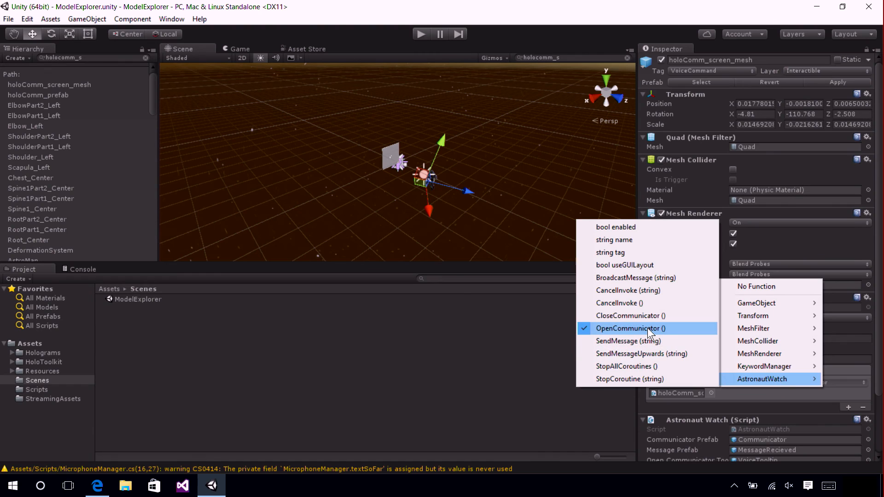
click(629, 328)
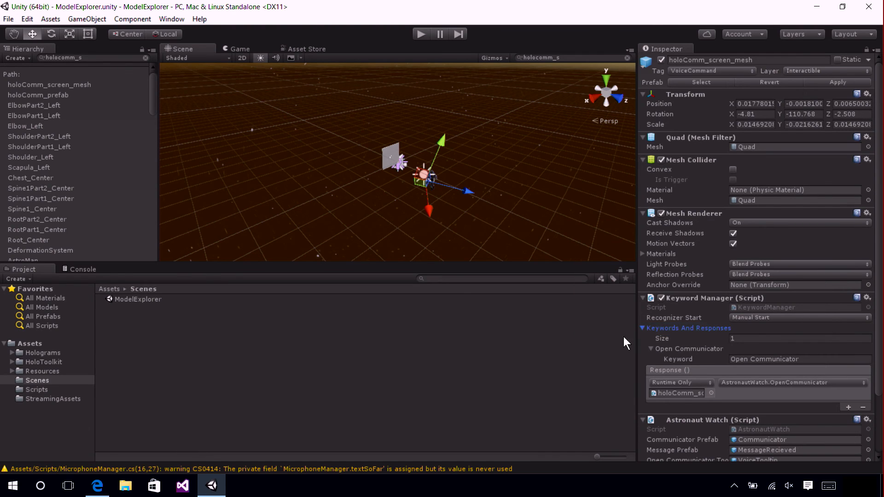
mouse_move(550, 388)
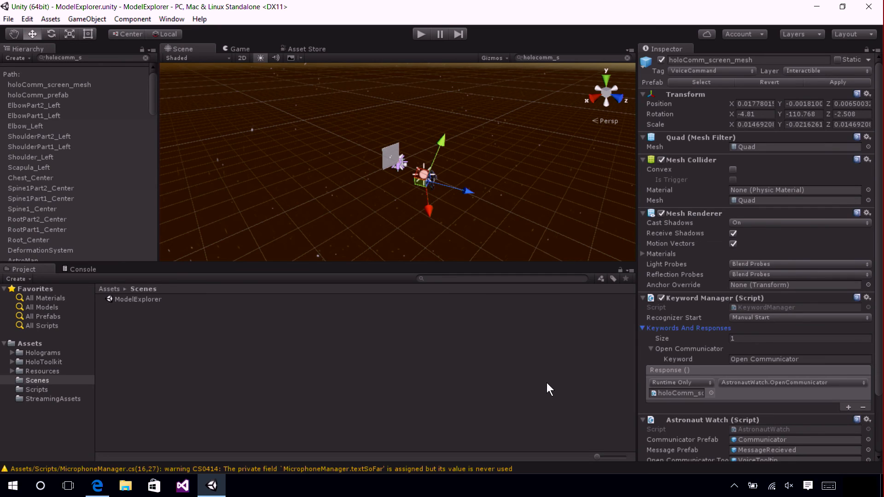
mouse_move(600, 374)
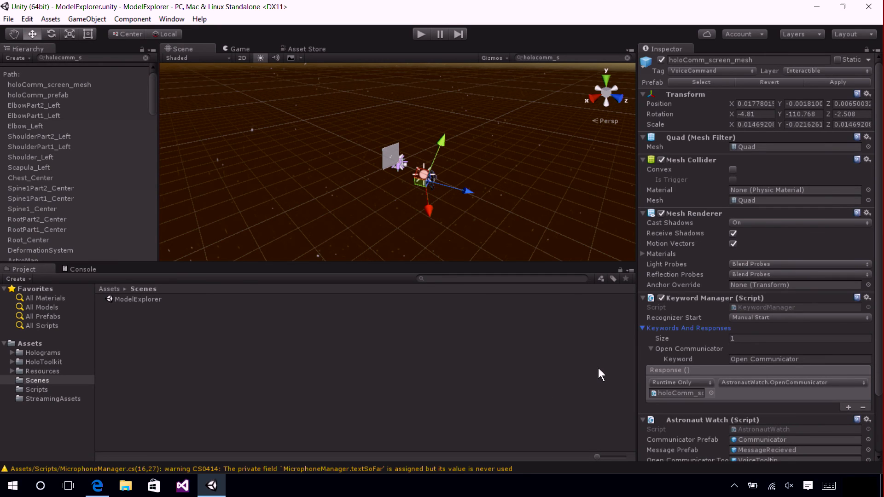
mouse_move(598, 374)
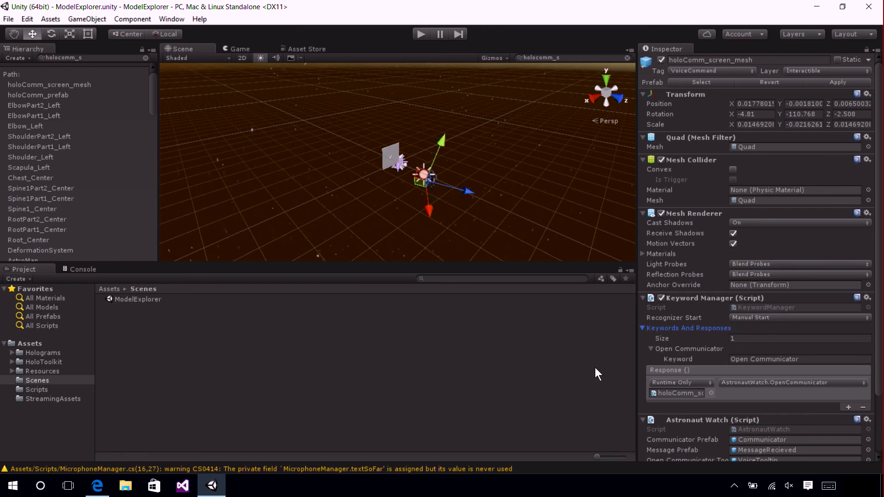
Switch the build platform to Windows Store in Build Settings
click(8, 18)
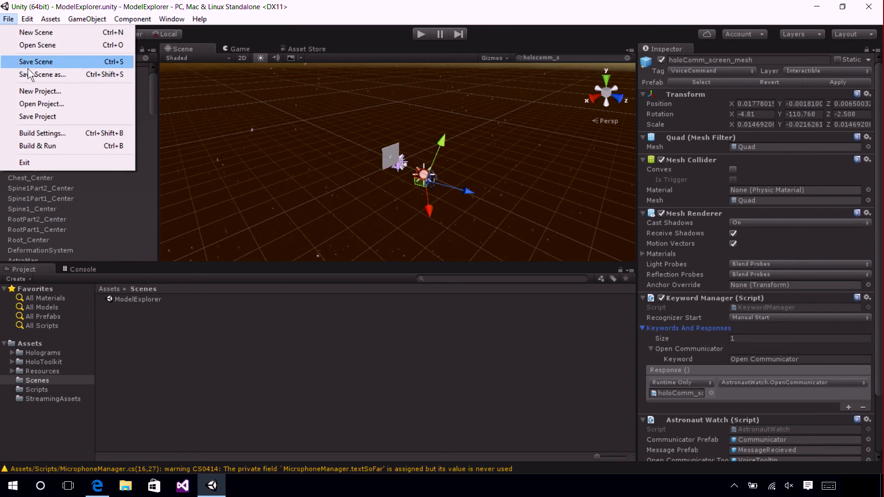
click(42, 133)
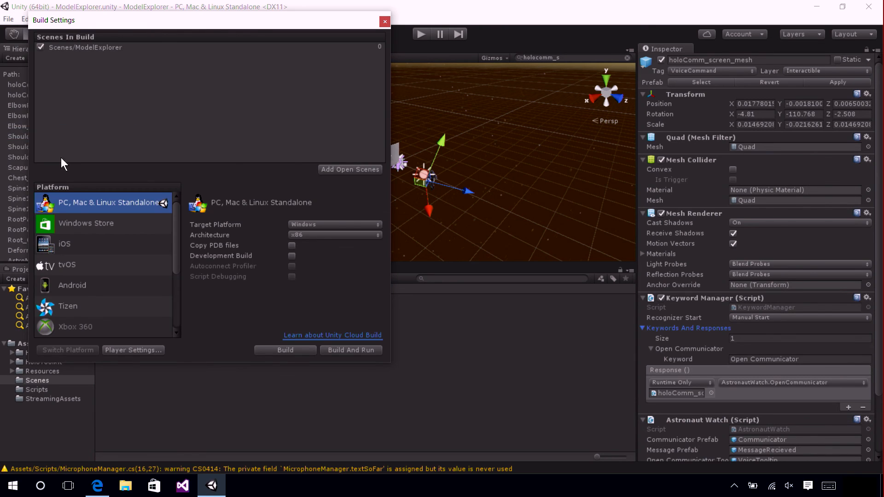
click(85, 223)
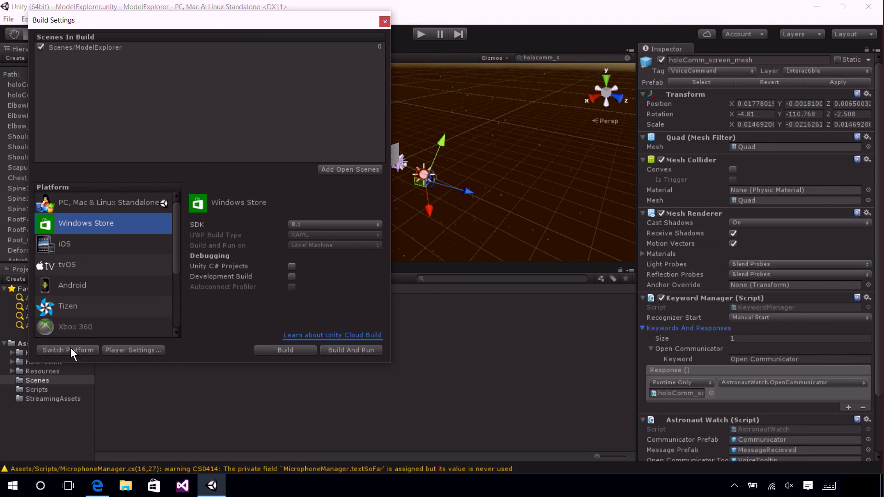
click(67, 350)
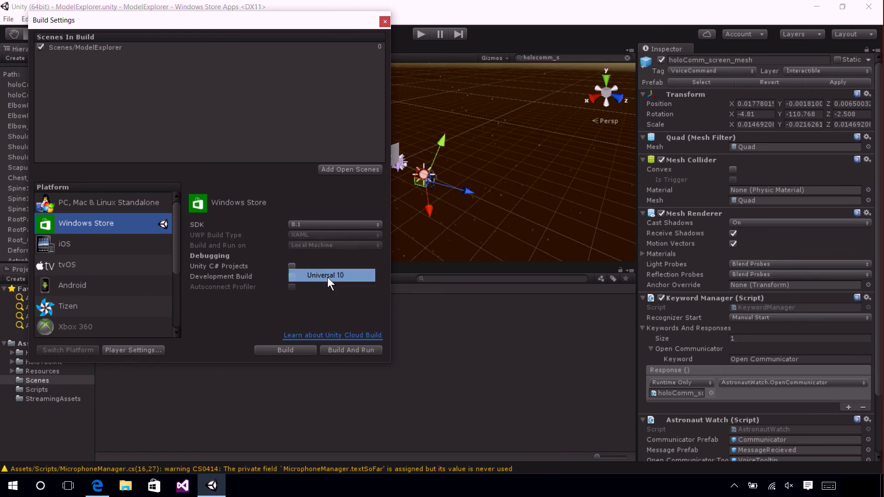
Set SDK to Universal 10, UWP build type to D3D, and enable Unity C# Projects
click(325, 276)
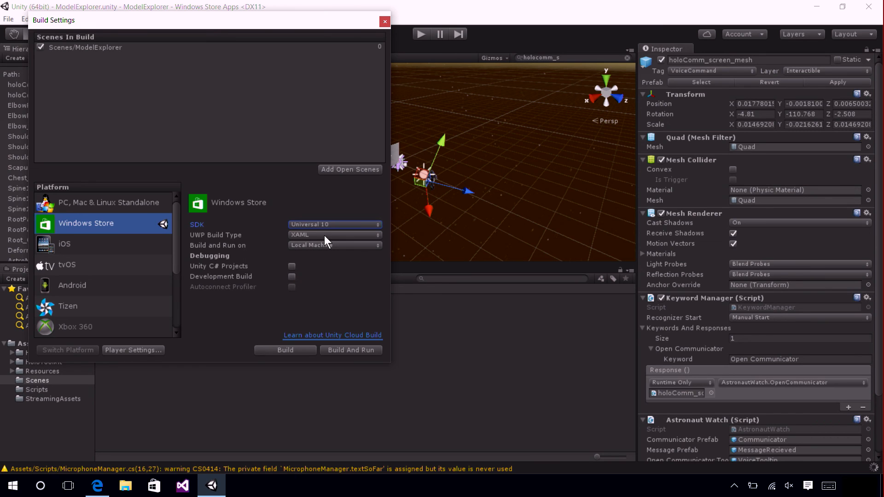
click(334, 235)
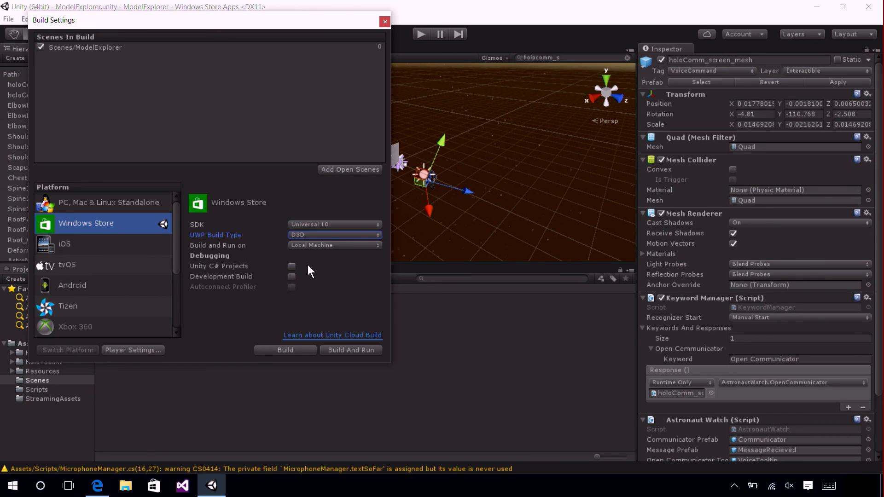
click(292, 266)
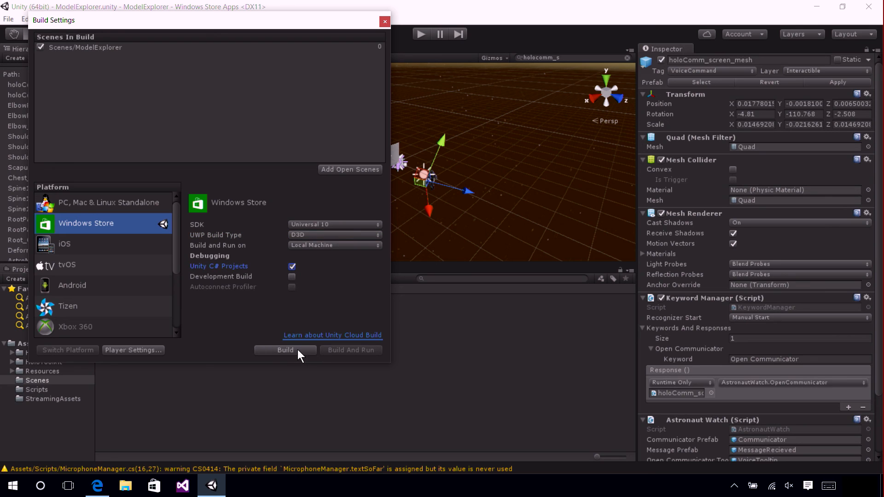